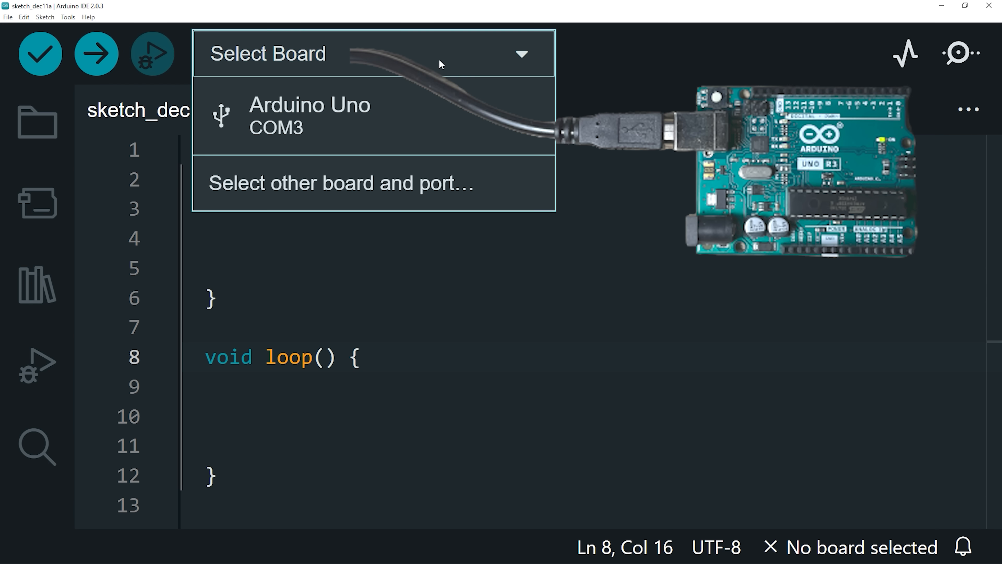
Select the connected Arduino Uno on COM3 as the target board
{"action": "left_click", "coordinate": [310, 116]}
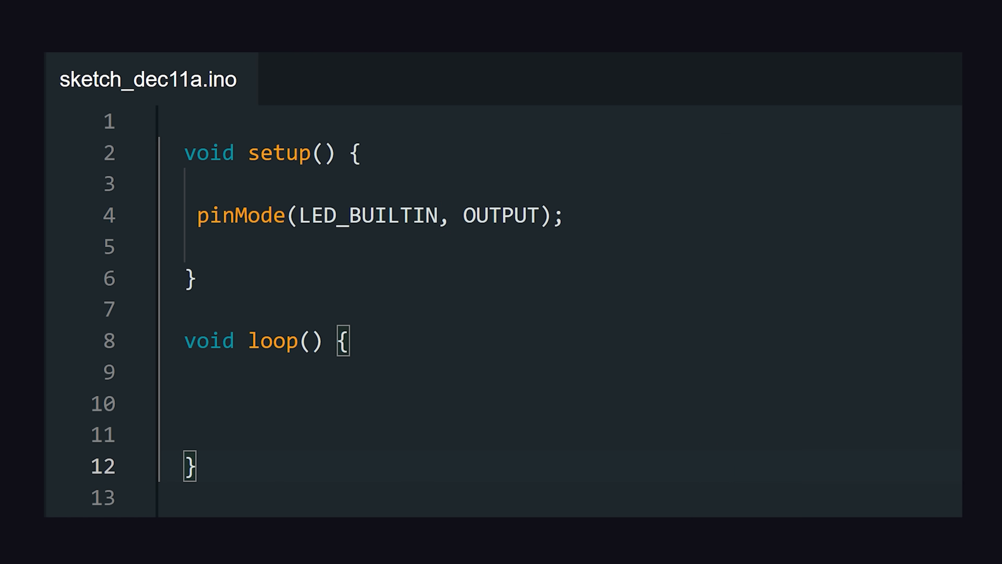
Write digitalWrite(LED_BUILTIN, HIGH) in loop() and upload the blink sketch to the Uno
{"action": "type", "text": "digitalWrite();"}
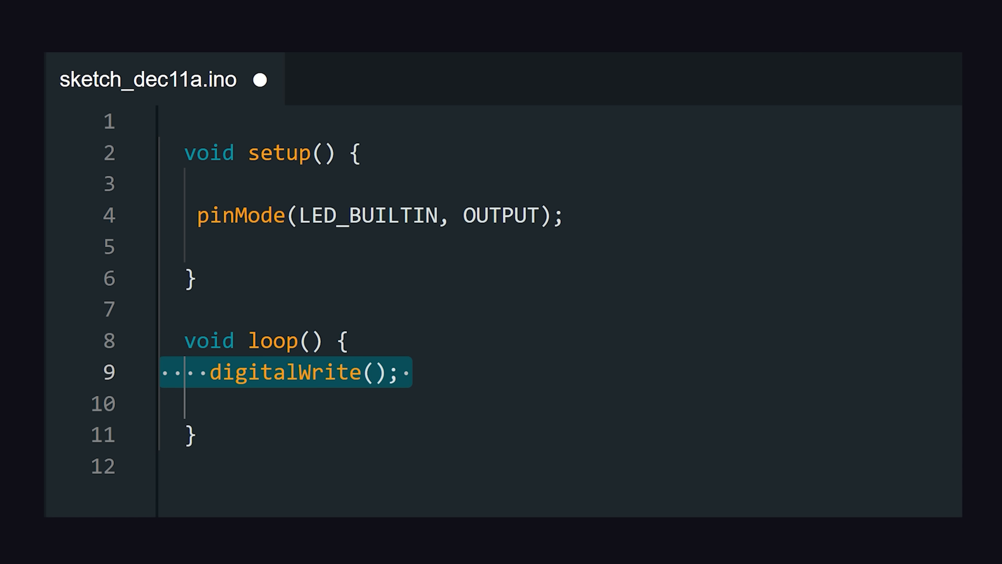
{"action": "type", "text": "LED_BUILTIN, HIGH"}
{"action": "type", "text": "digitalWrite(LED_BUILTIN, LOW);"}
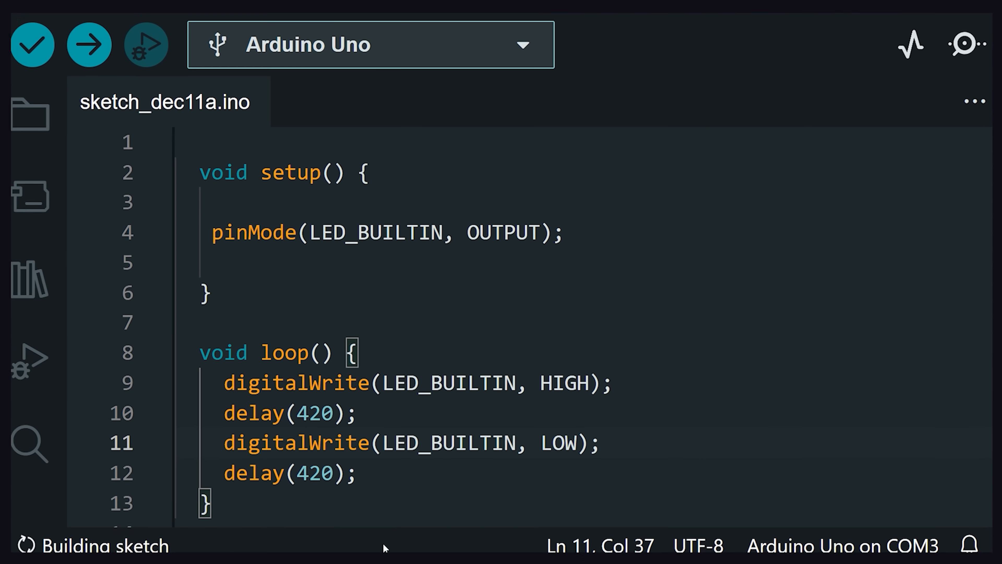
{"action": "left_click", "coordinate": [89, 43]}
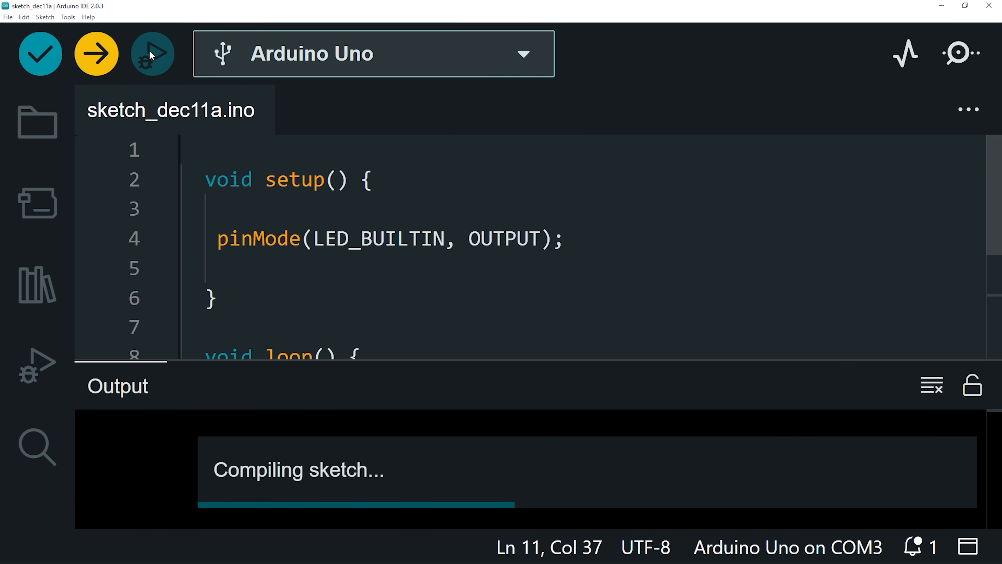